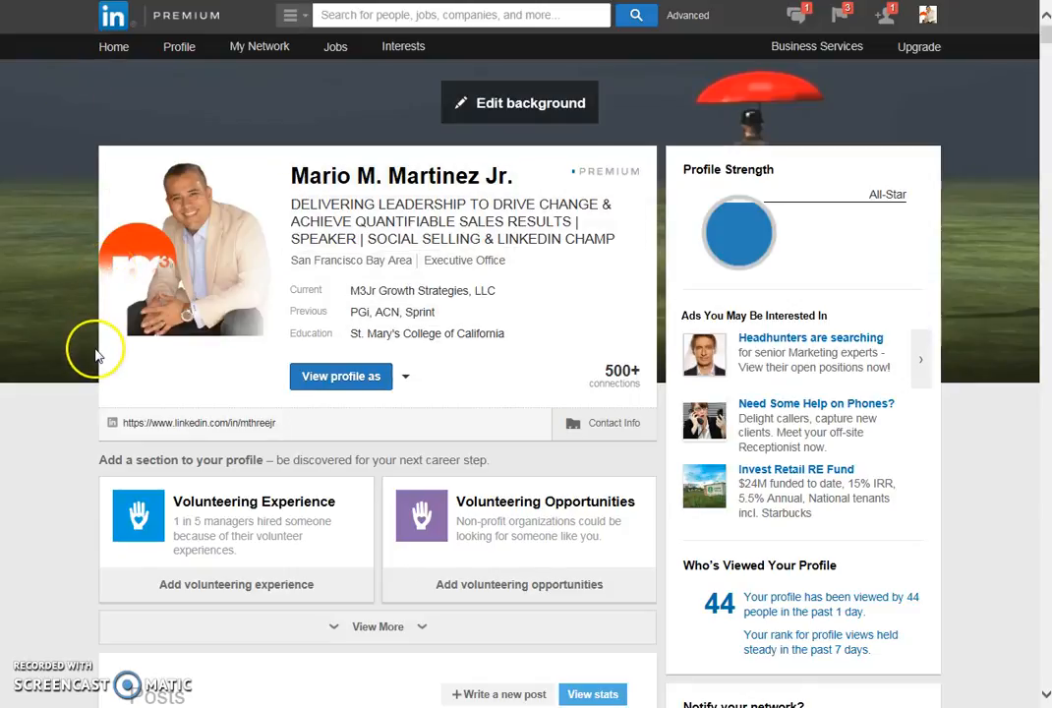
{"action": "mouse_move", "coordinate": [40, 428]}
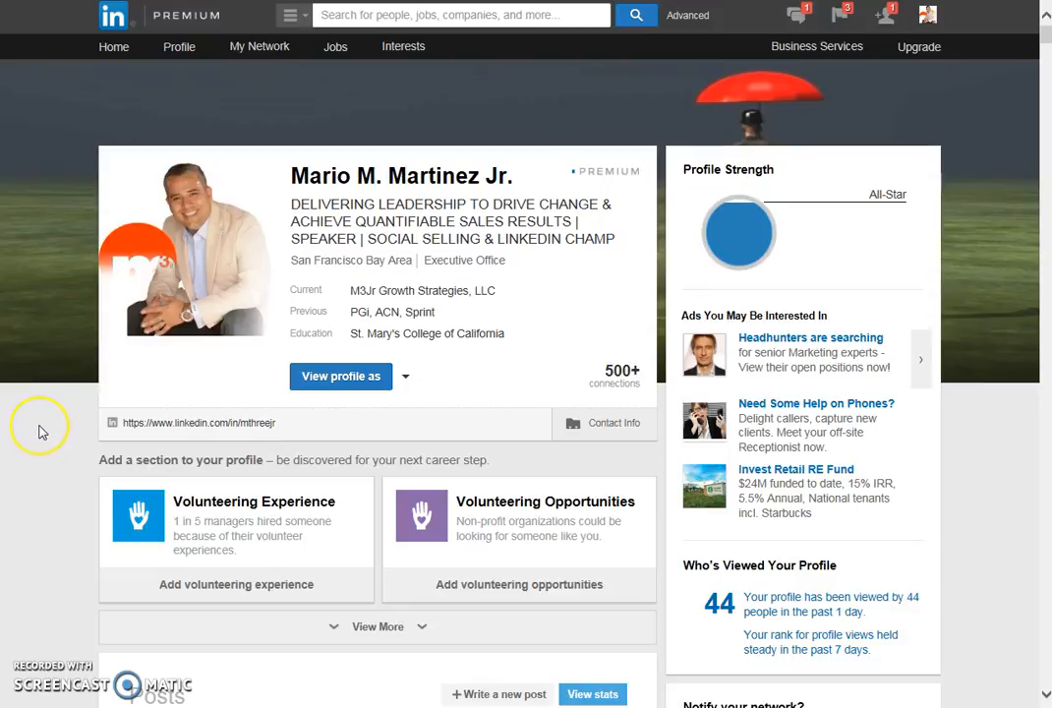
{"action": "mouse_move", "coordinate": [39, 431]}
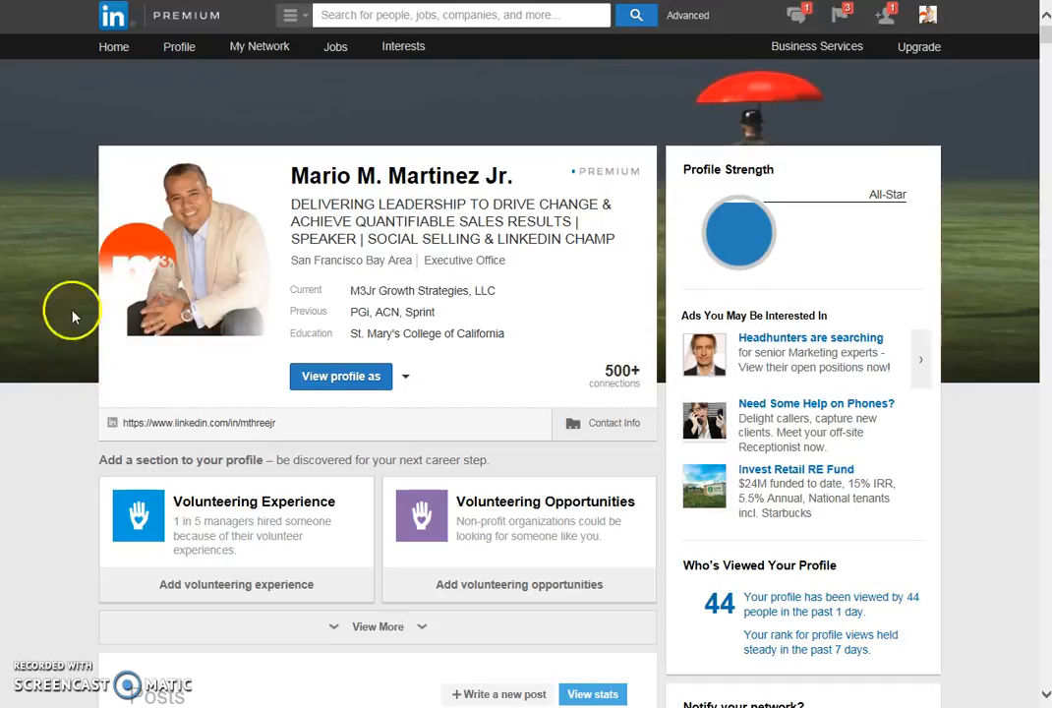
Scroll the profile down to the Experience section's Sales Coach position at M3Jr Growth Strategies
{"action": "left_click", "coordinate": [179, 47]}
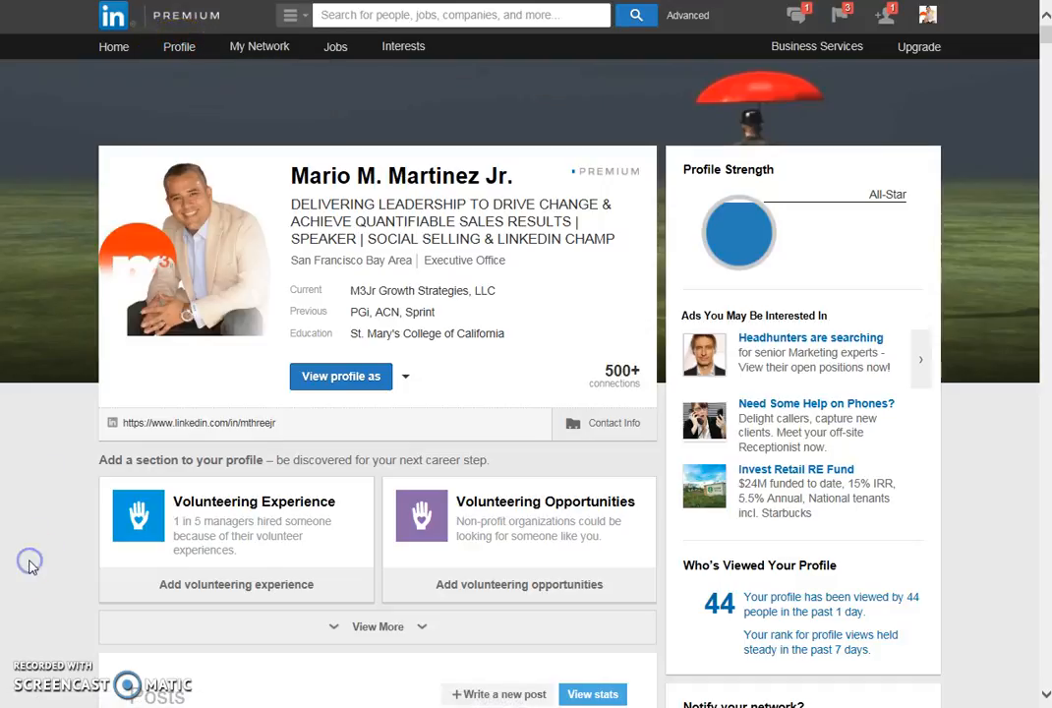
{"action": "scroll", "scroll_direction": "down", "scroll_amount": 3}
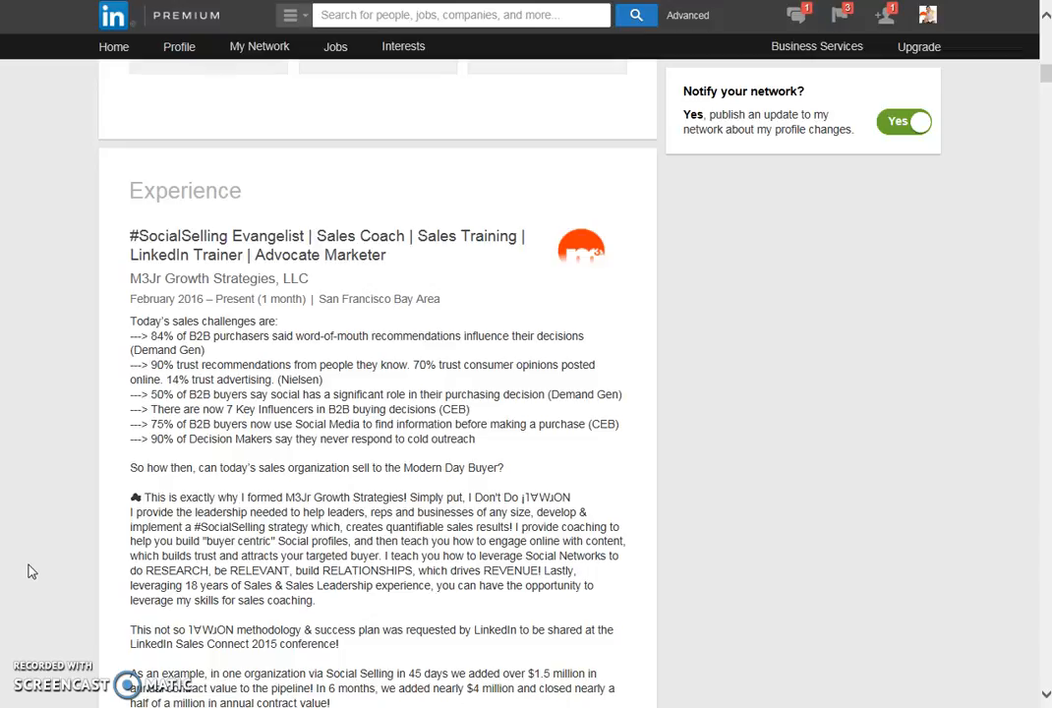
{"action": "scroll", "scroll_direction": "down", "scroll_amount": 3}
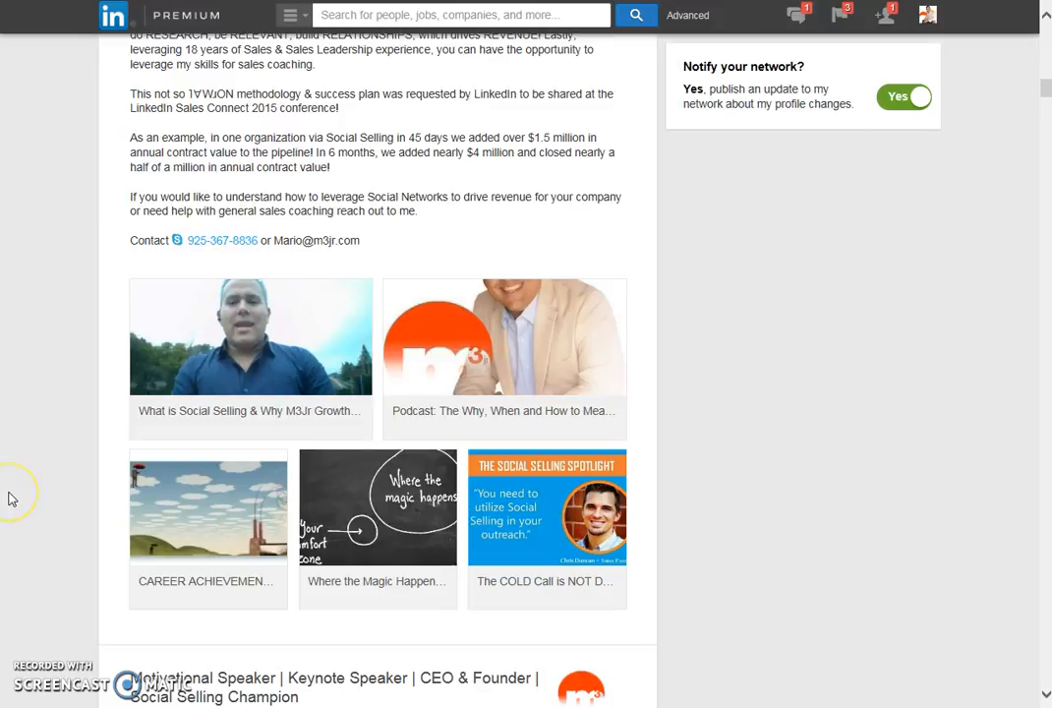
{"action": "mouse_move", "coordinate": [12, 500]}
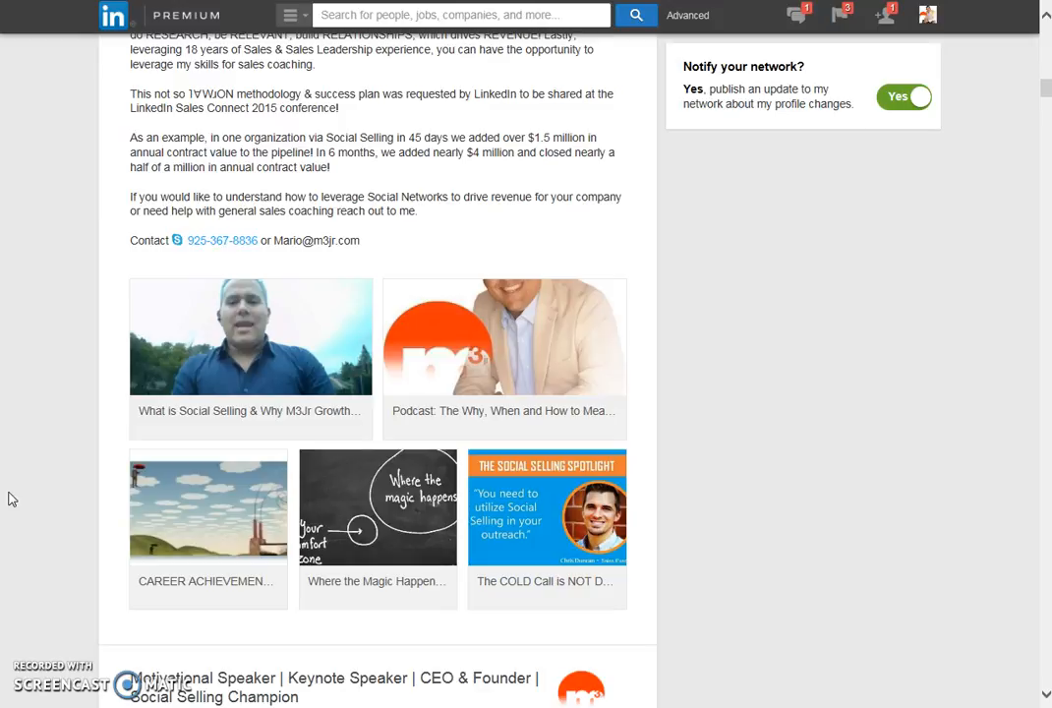
{"action": "mouse_move", "coordinate": [212, 326]}
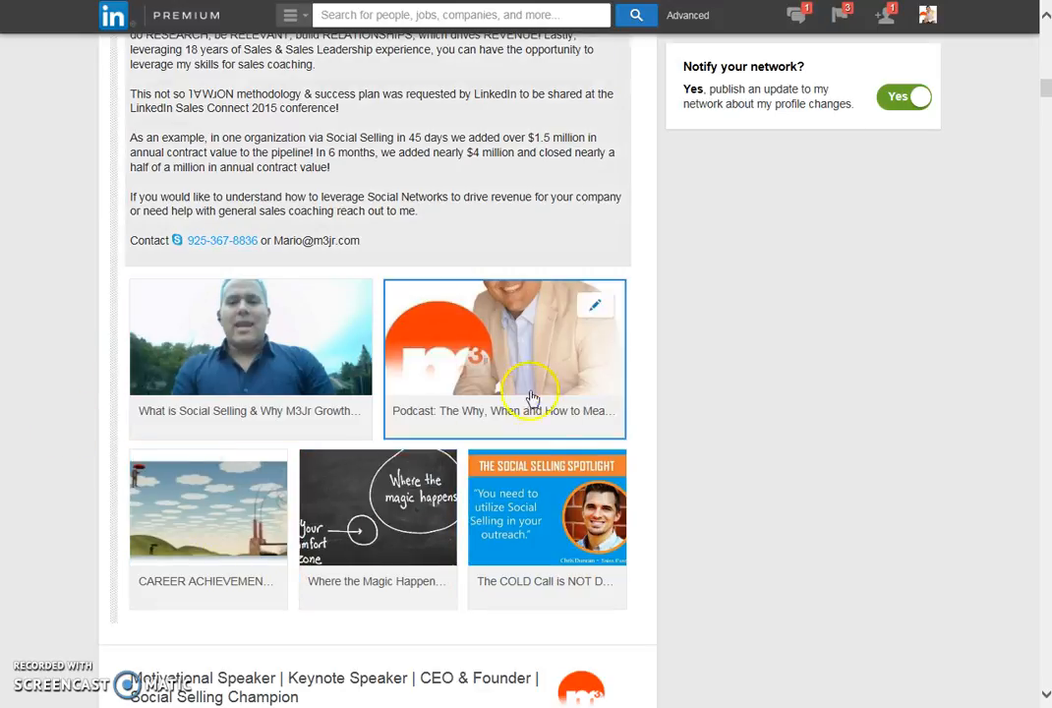
{"action": "mouse_move", "coordinate": [352, 566]}
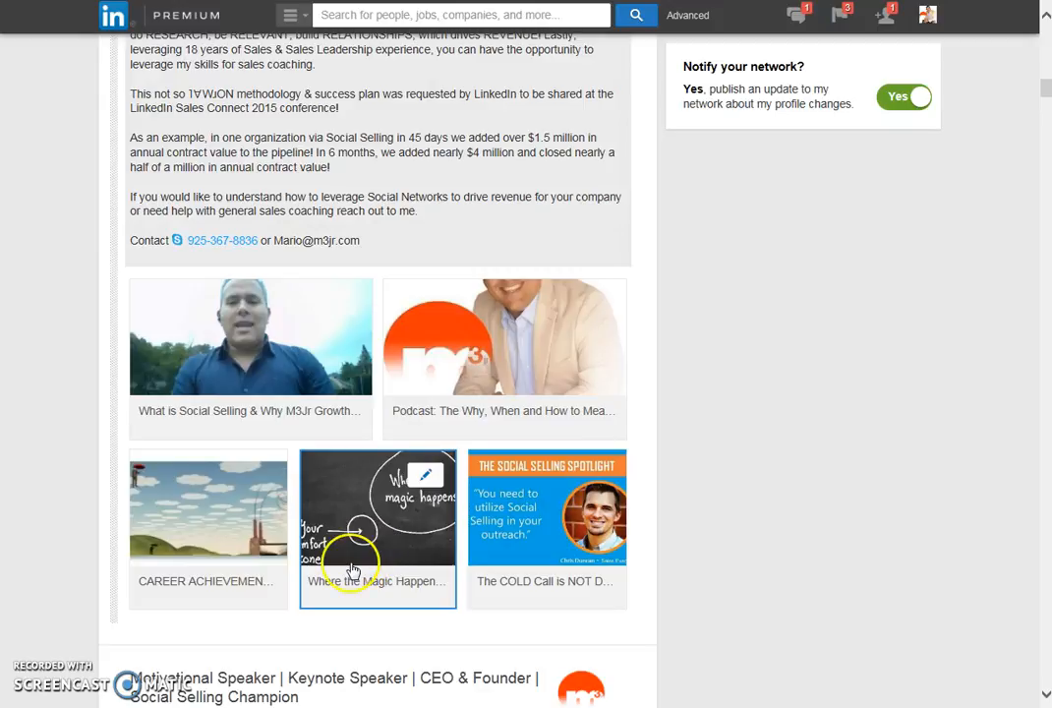
{"action": "mouse_move", "coordinate": [555, 637]}
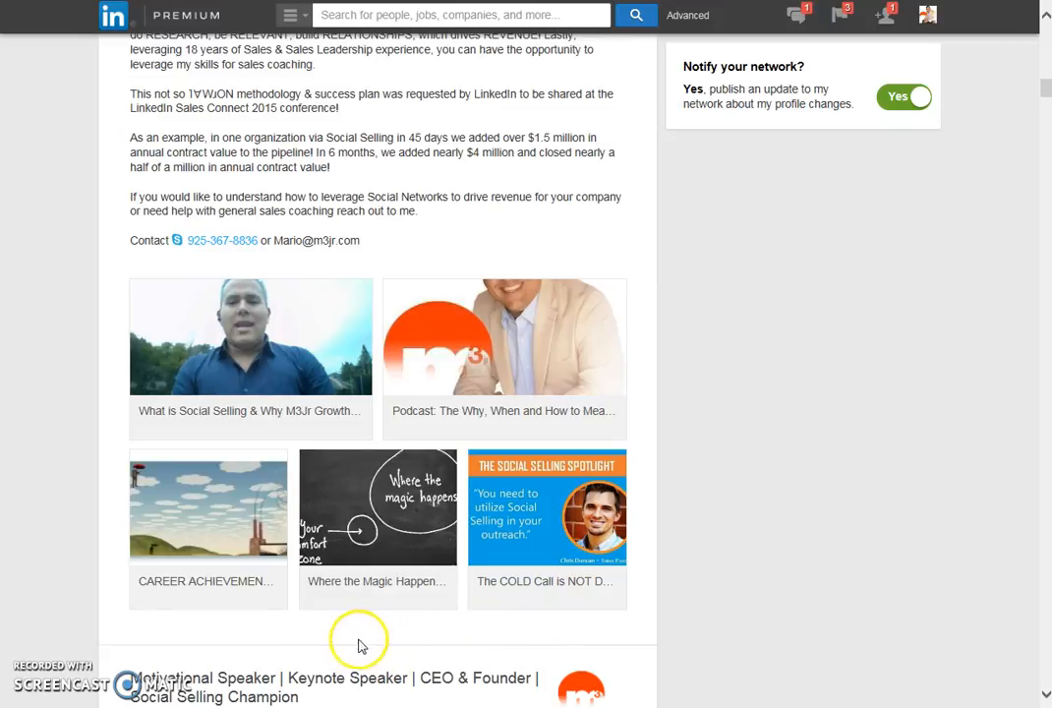
{"action": "mouse_move", "coordinate": [411, 643]}
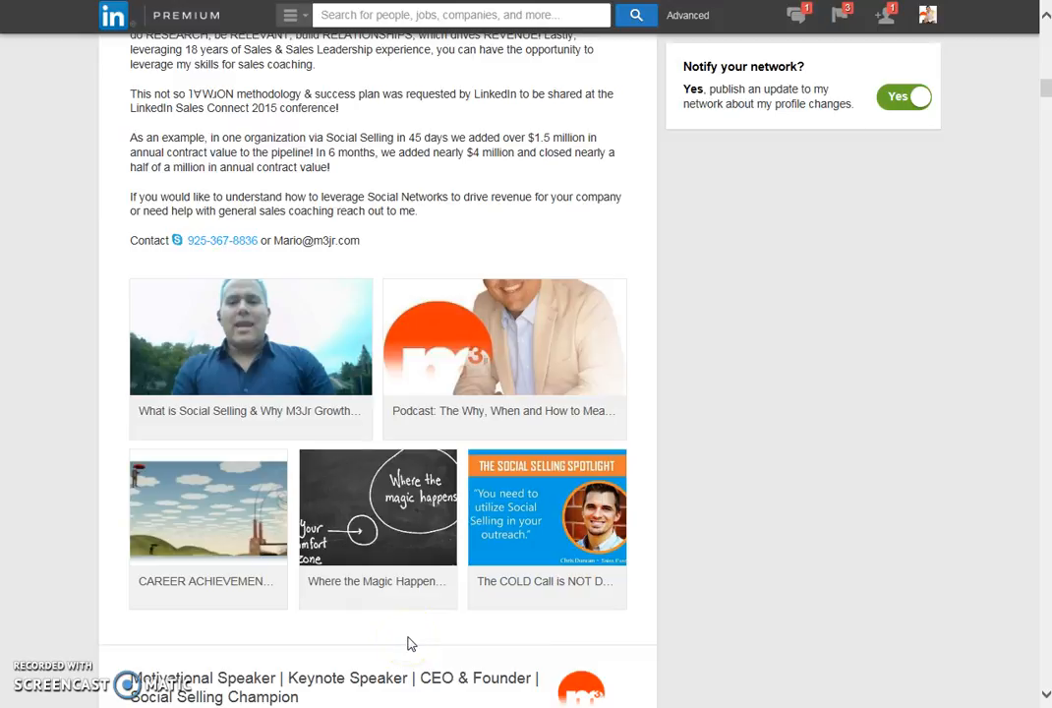
{"action": "scroll", "scroll_direction": "down", "scroll_amount": 3}
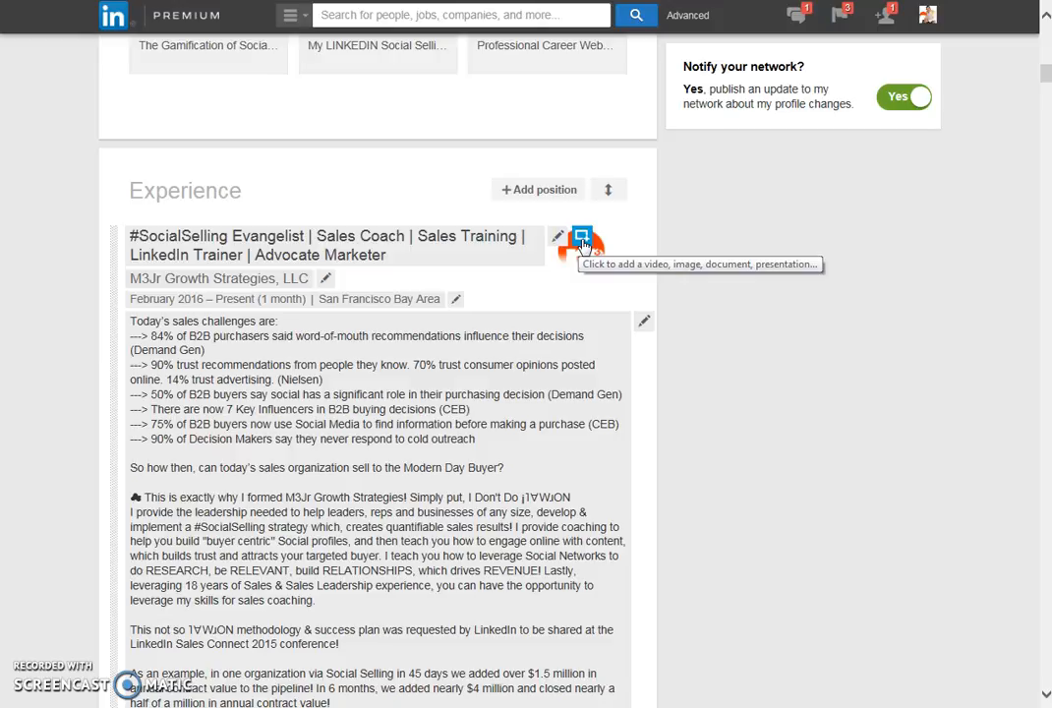
{"action": "left_click", "coordinate": [582, 239]}
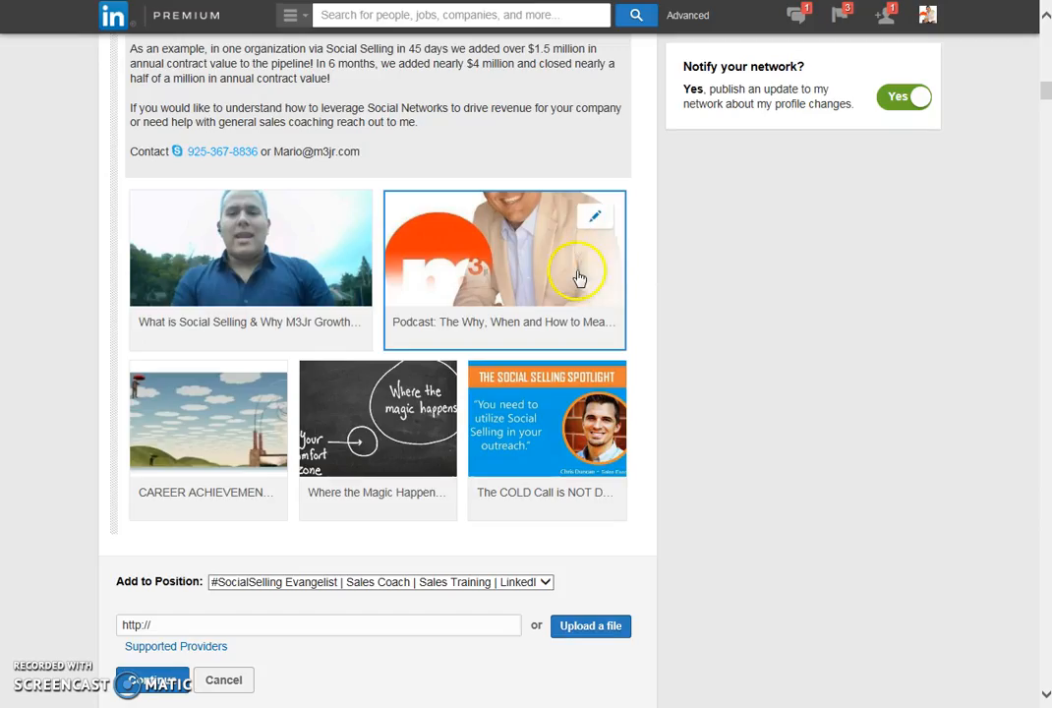
{"action": "scroll", "scroll_direction": "down", "scroll_amount": 3}
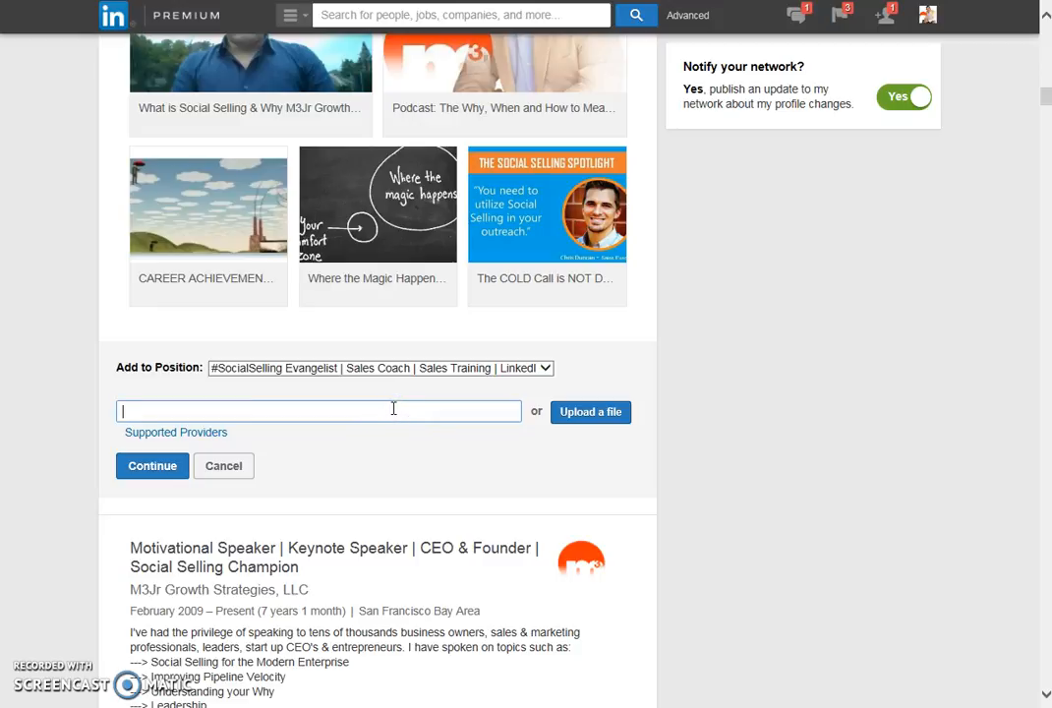
{"action": "type", "text": "www."}
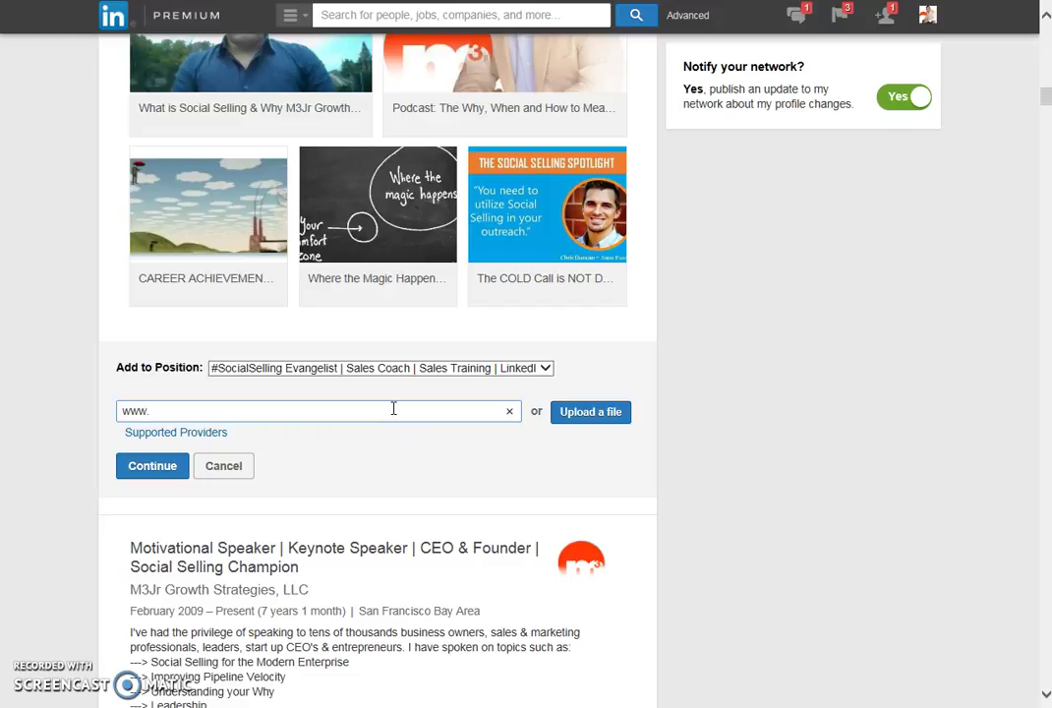
{"action": "type", "text": "m3jr.com"}
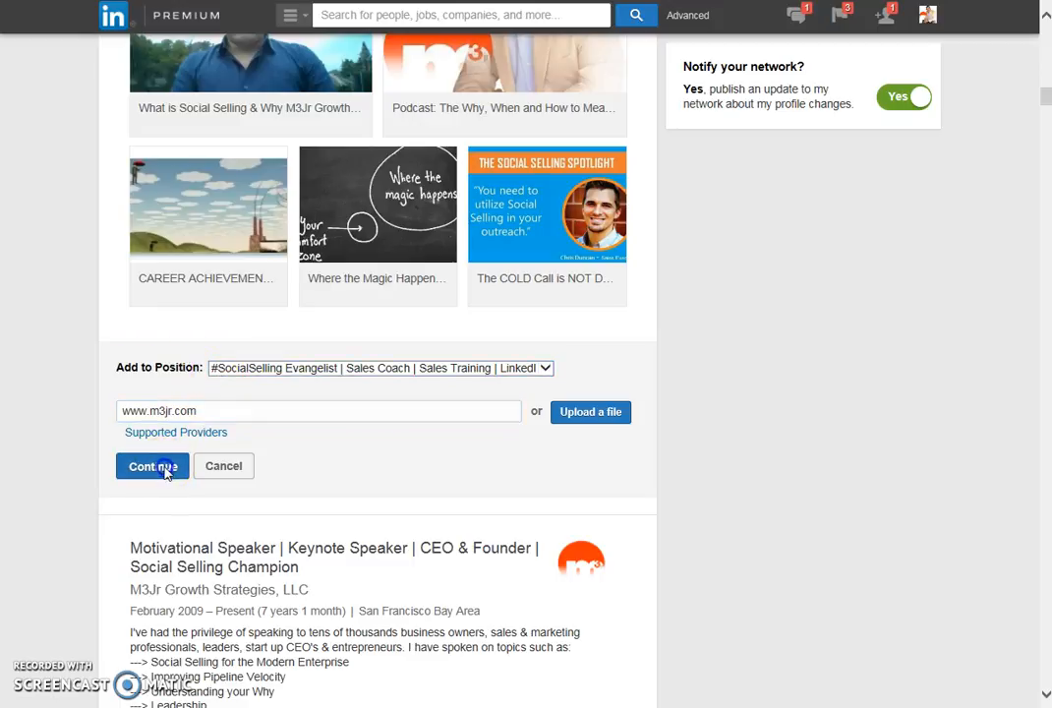
{"action": "left_click", "coordinate": [151, 464]}
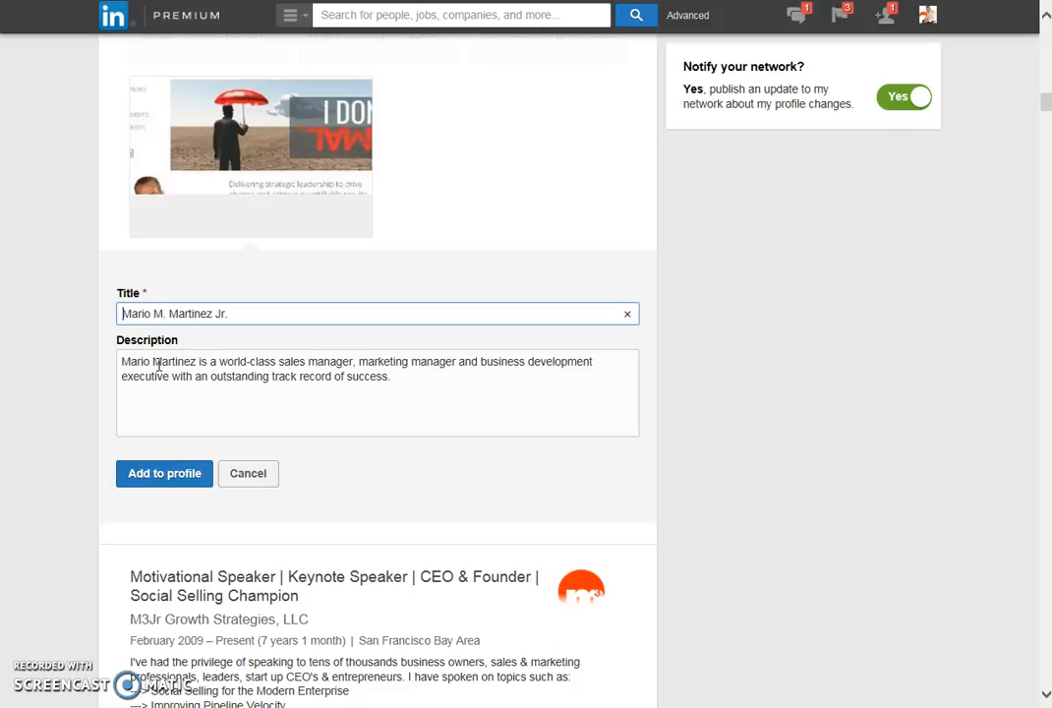
Review the link preview's title and description, then cancel without adding it to the profile
{"action": "double_click", "coordinate": [175, 362]}
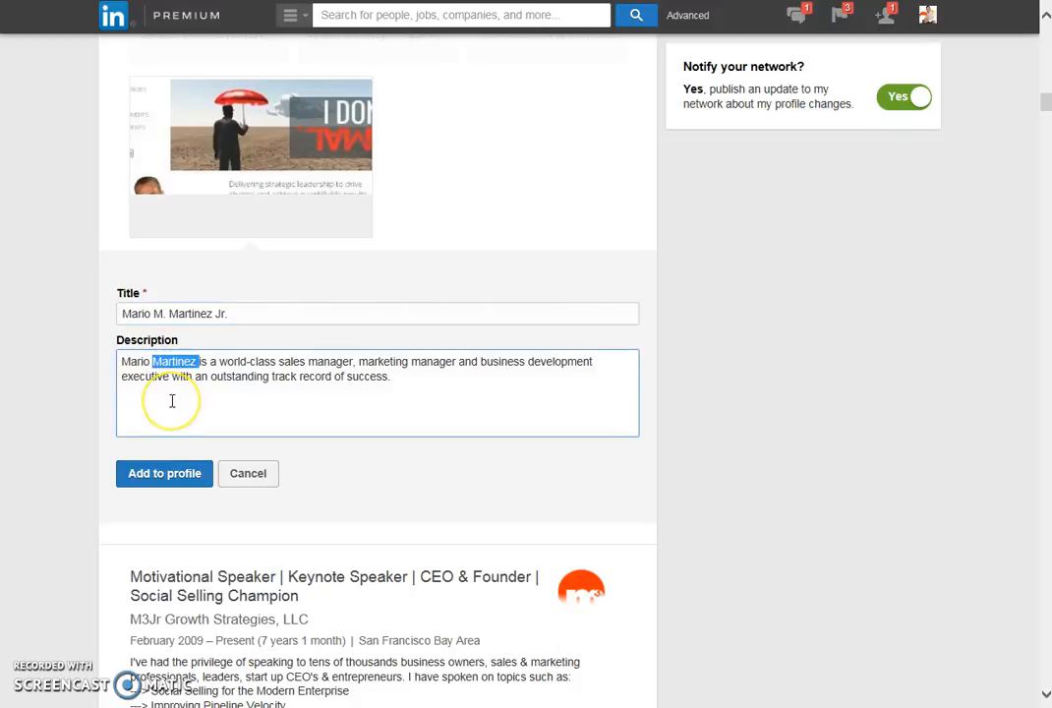
{"action": "scroll", "scroll_direction": "up", "scroll_amount": 3}
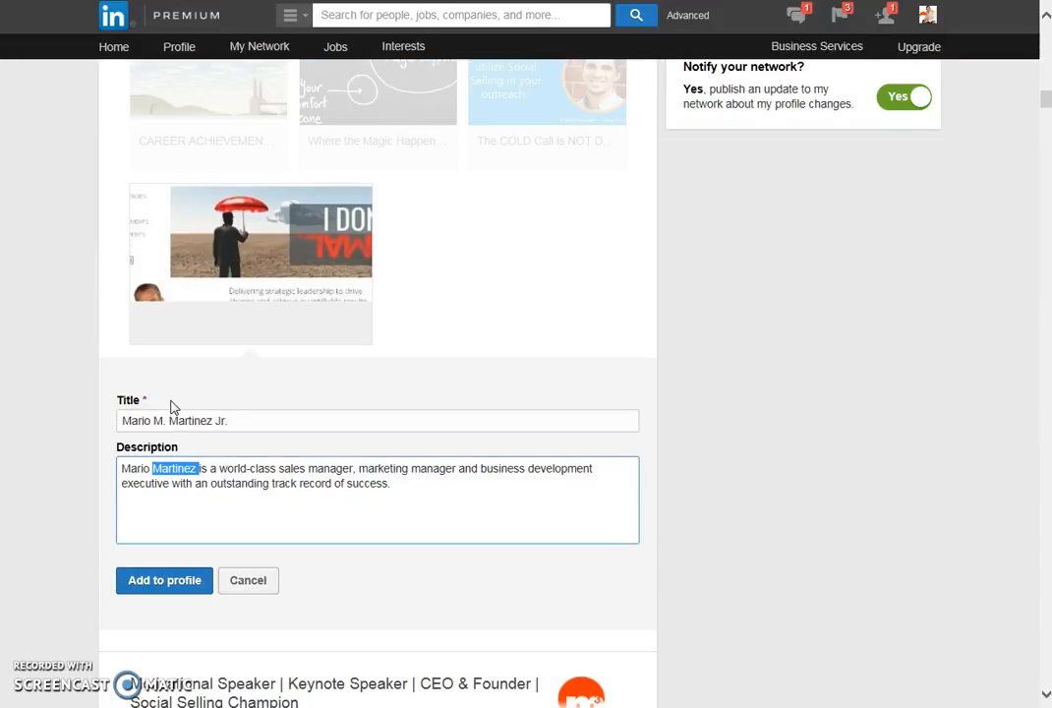
{"action": "mouse_move", "coordinate": [248, 566]}
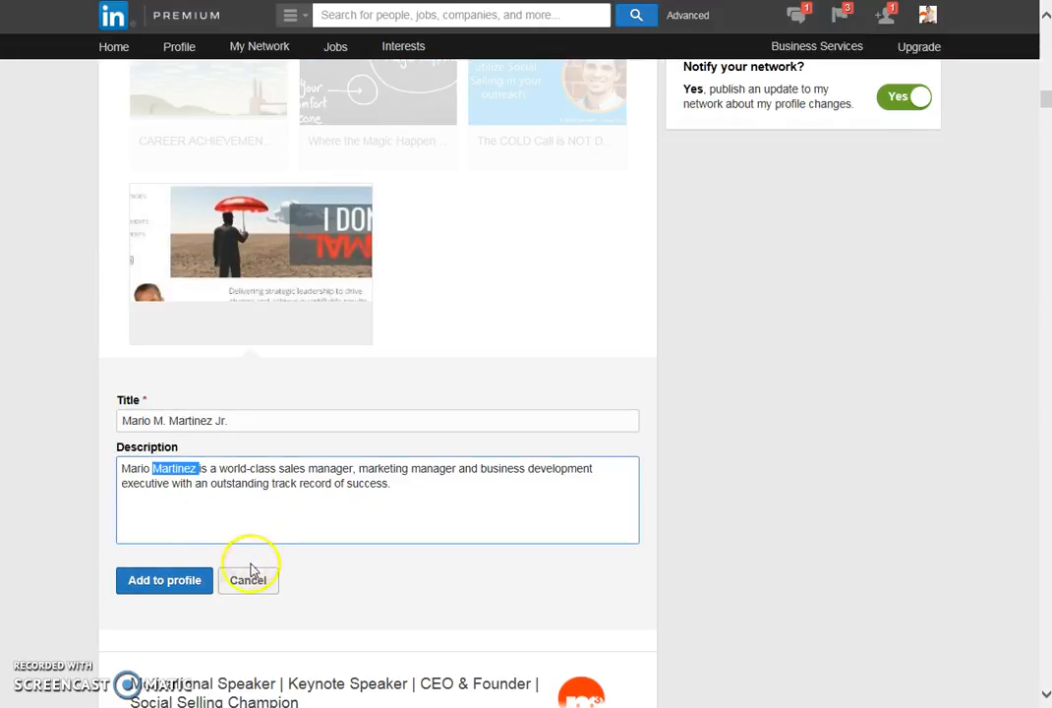
{"action": "mouse_move", "coordinate": [248, 580]}
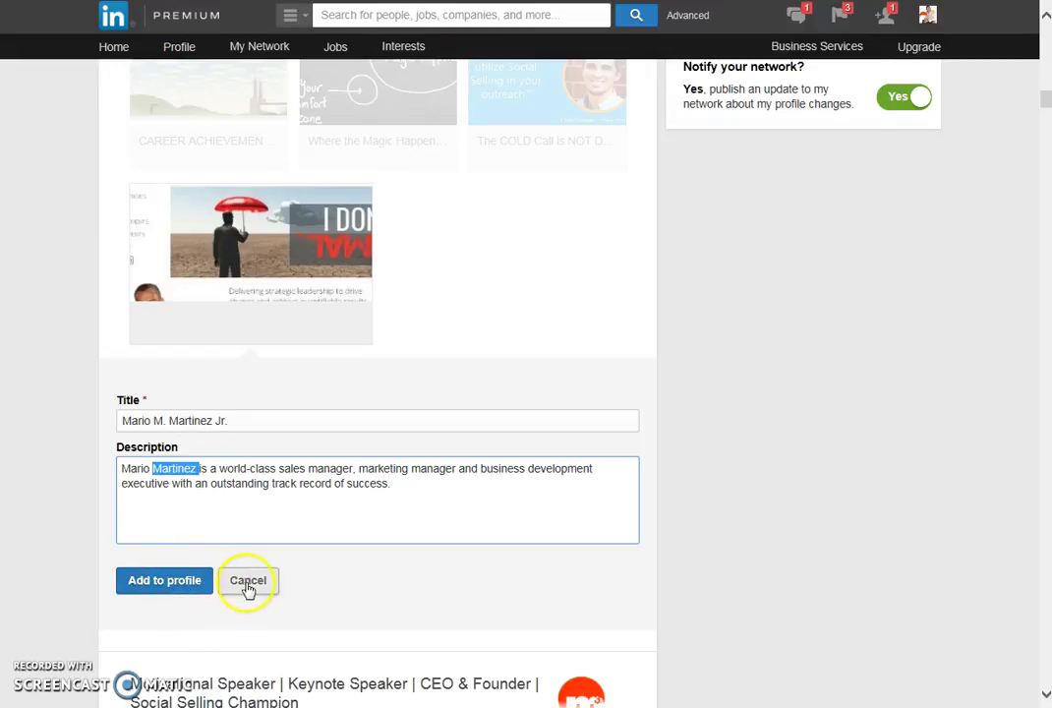
{"action": "left_click", "coordinate": [248, 581]}
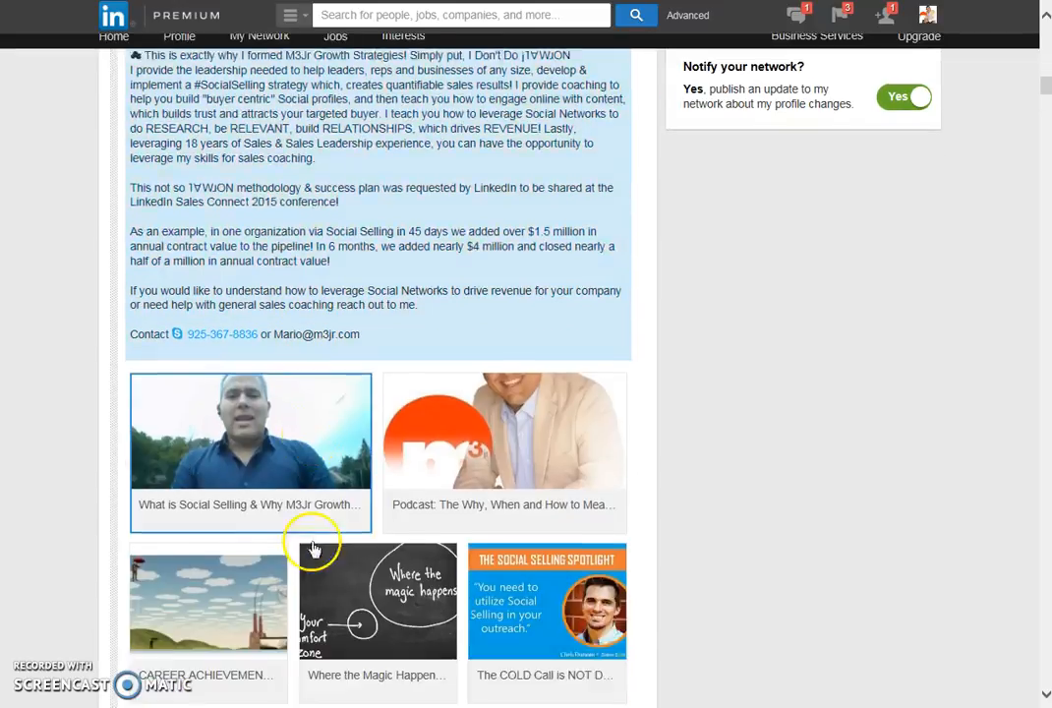
{"action": "scroll", "scroll_direction": "down", "scroll_amount": 3}
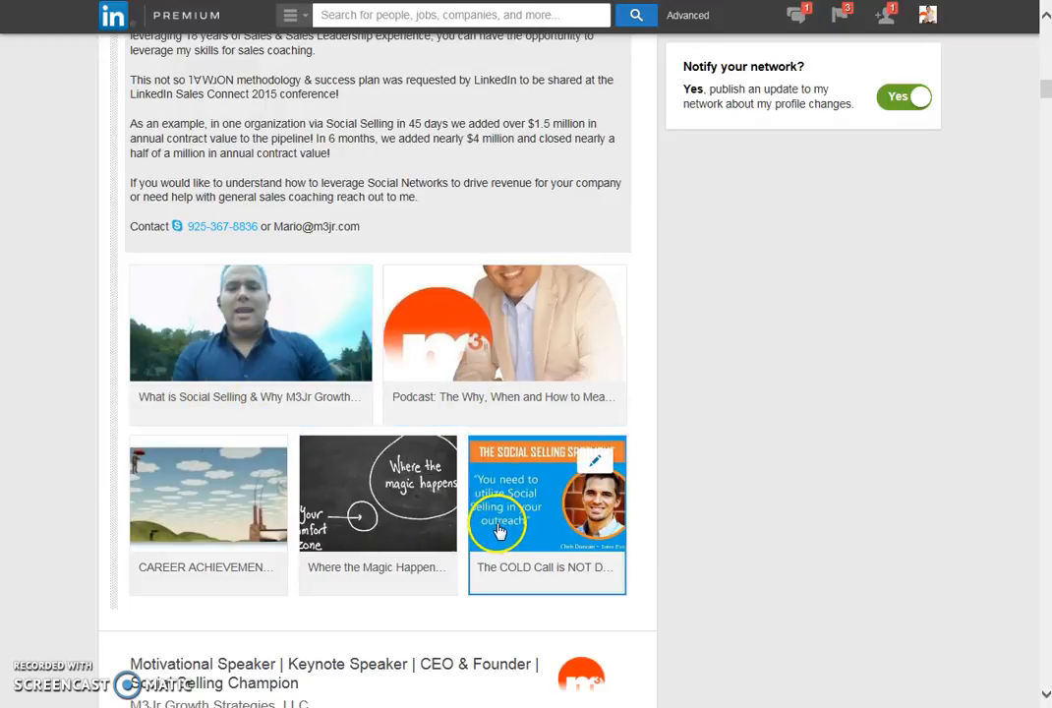
{"action": "mouse_move", "coordinate": [221, 411]}
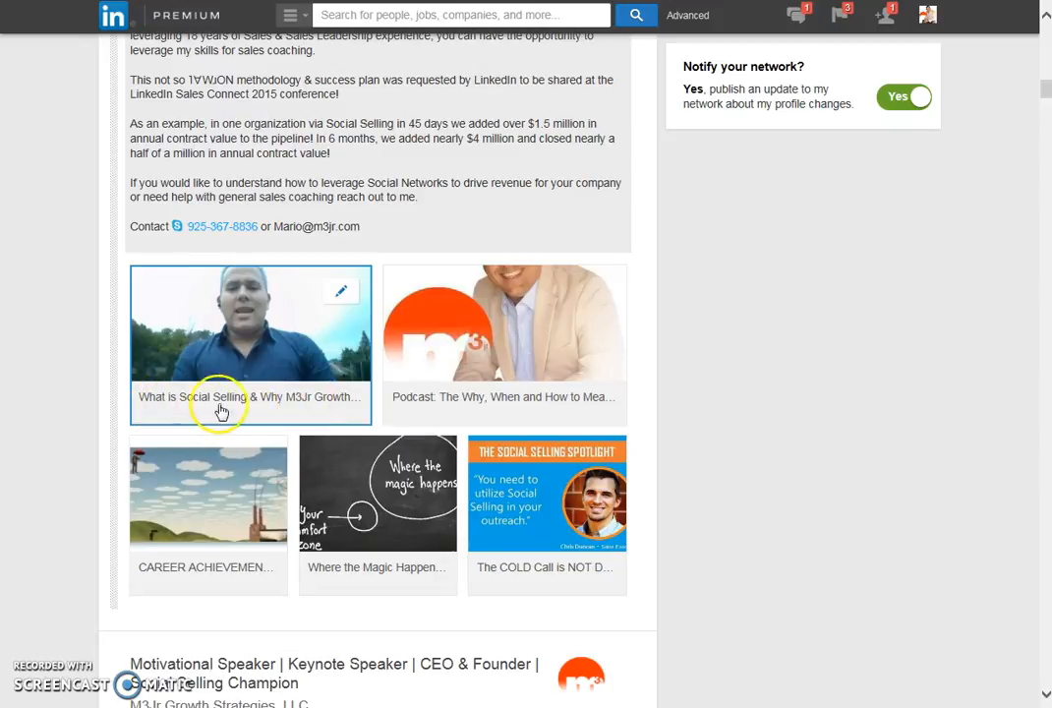
{"action": "mouse_move", "coordinate": [193, 588]}
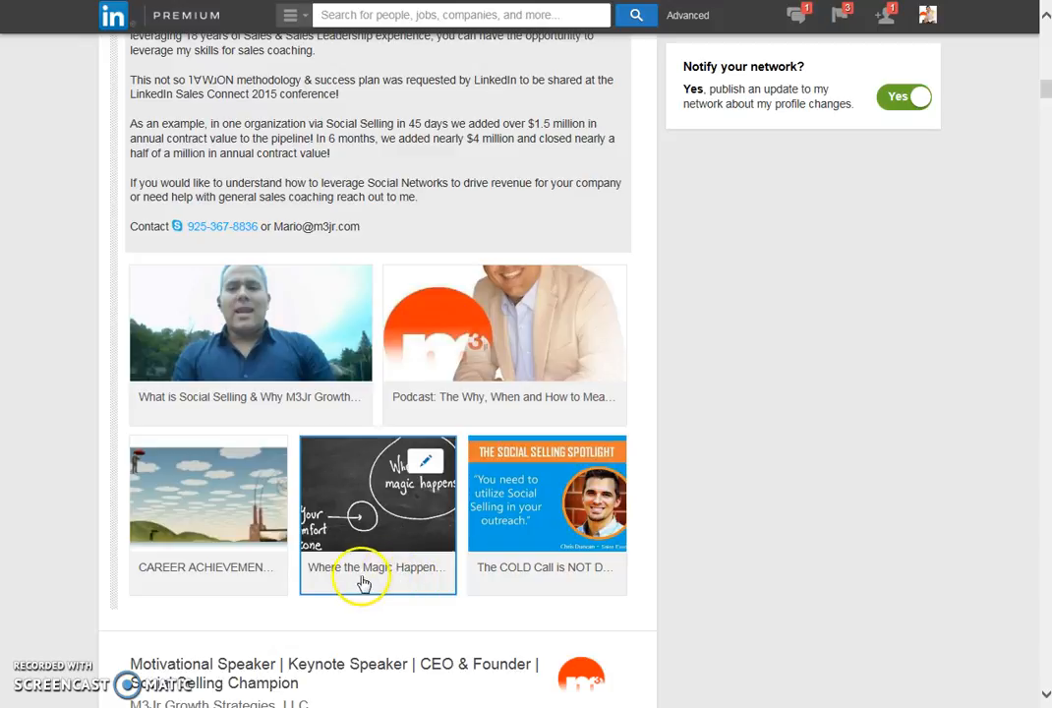
{"action": "mouse_move", "coordinate": [264, 586]}
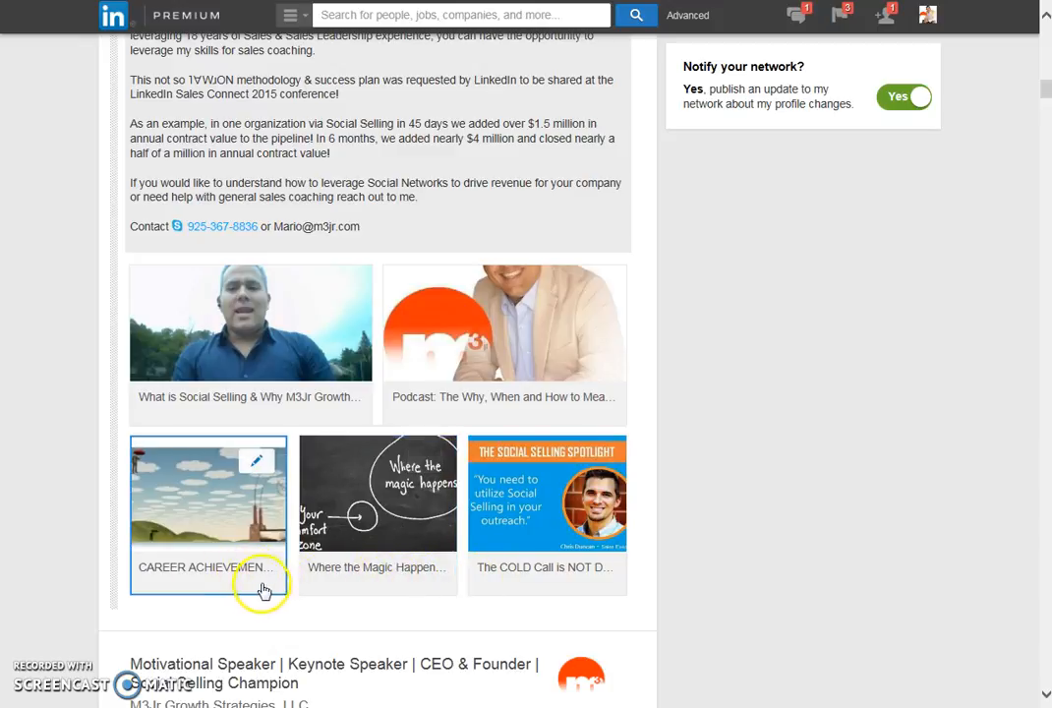
{"action": "mouse_move", "coordinate": [230, 578]}
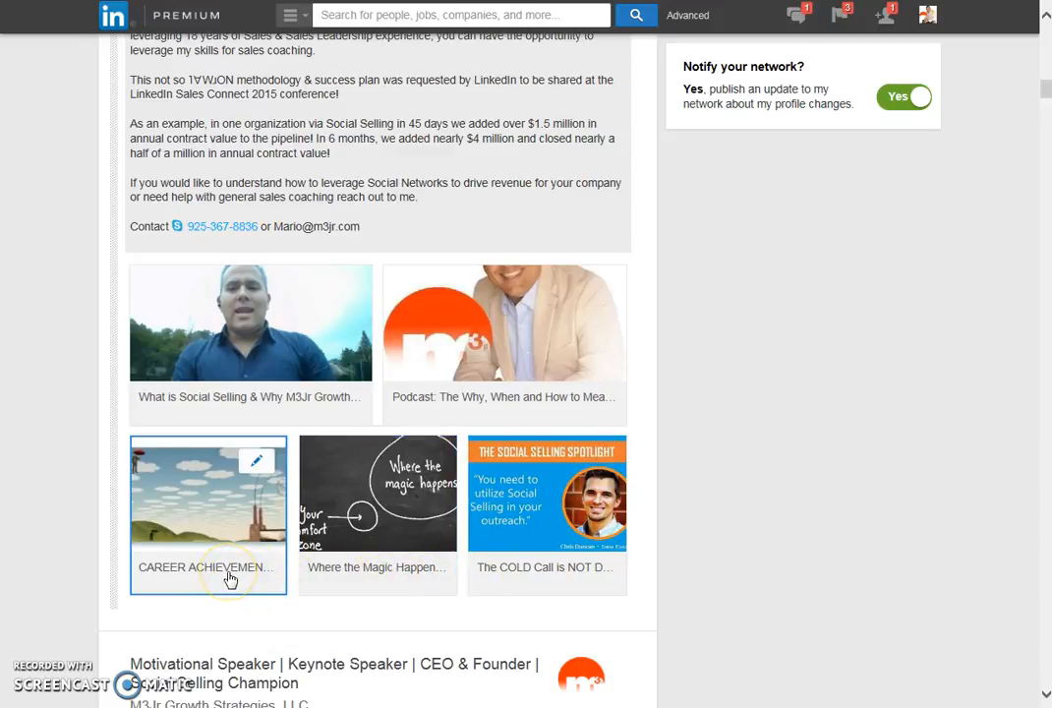
{"action": "mouse_move", "coordinate": [205, 578]}
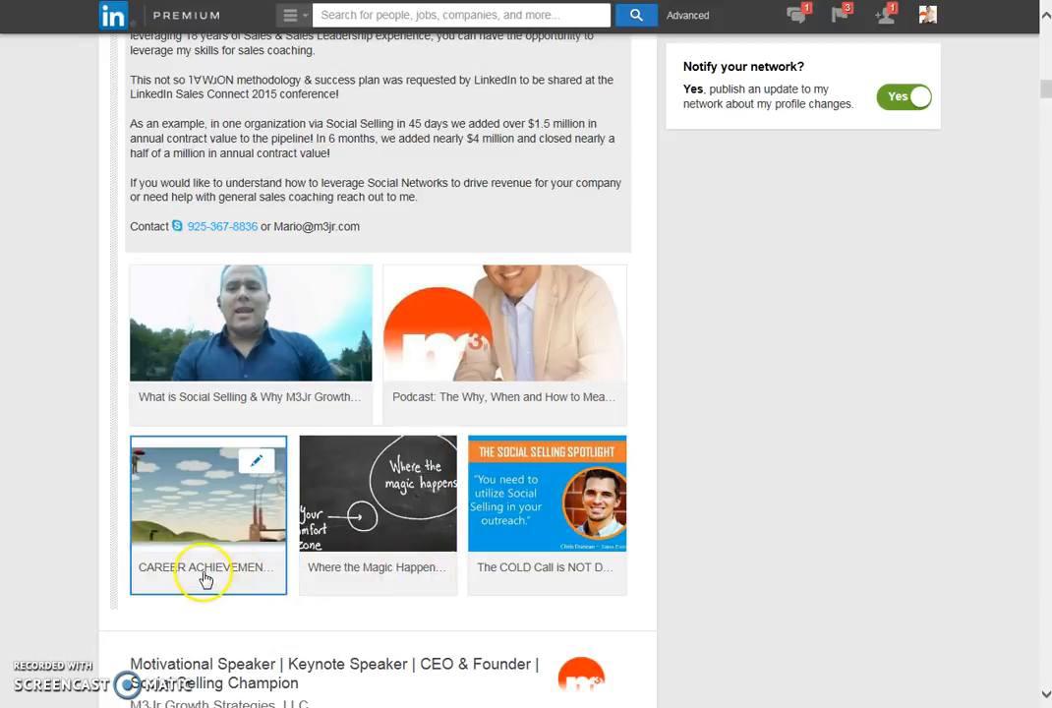
{"action": "mouse_move", "coordinate": [562, 574]}
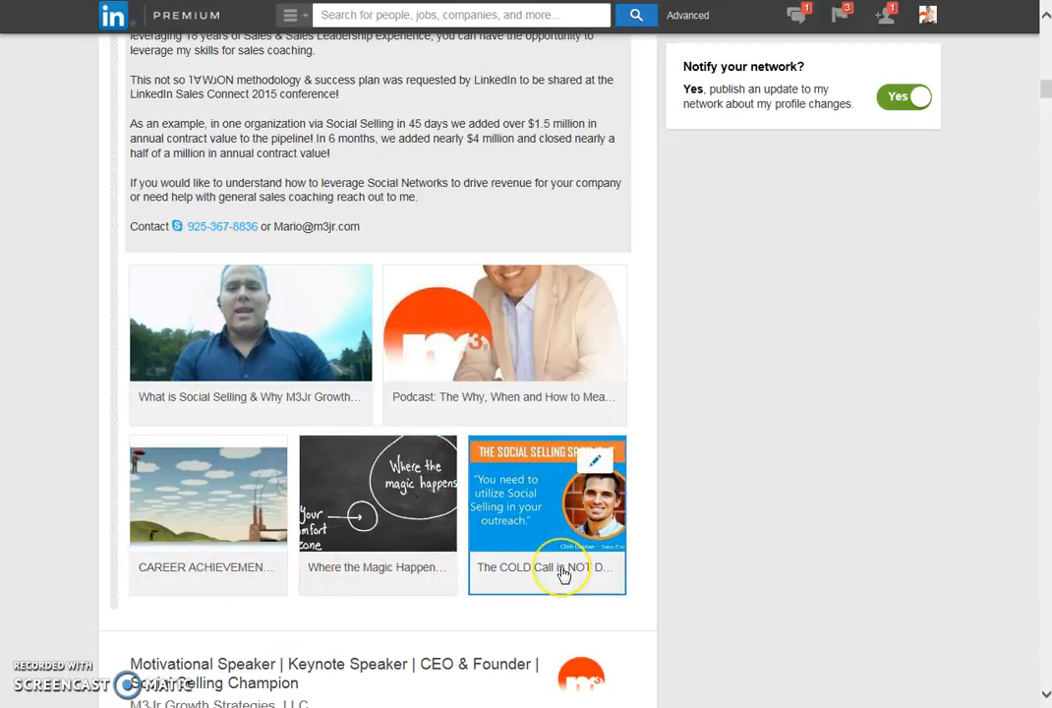
{"action": "scroll", "scroll_direction": "down", "scroll_amount": 3}
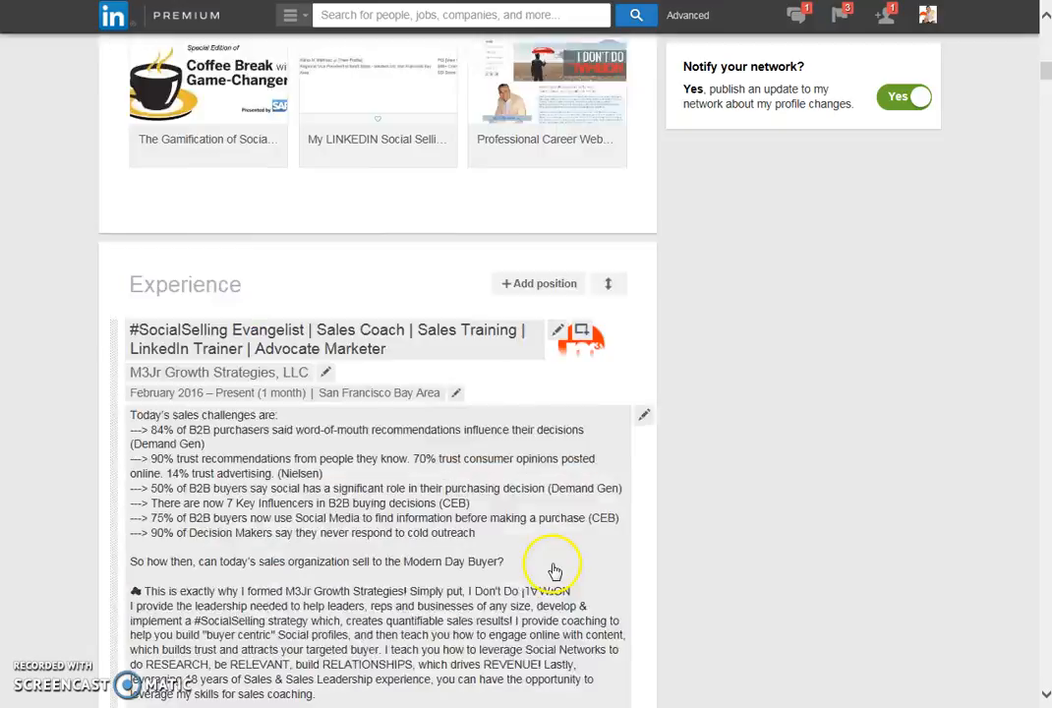